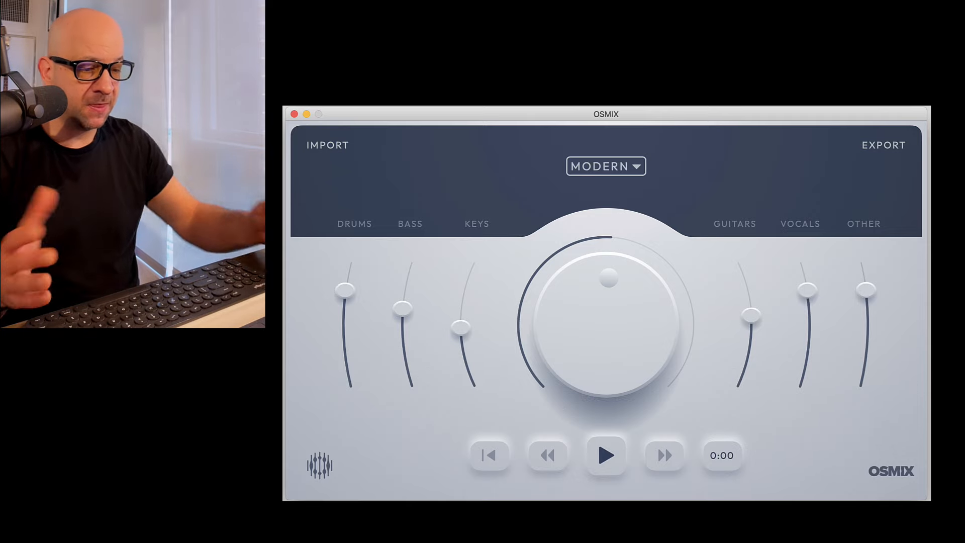
- Start the OSMIX in Action demo video playing from the beginning
{"action": "left_click", "coordinate": [327, 146]}
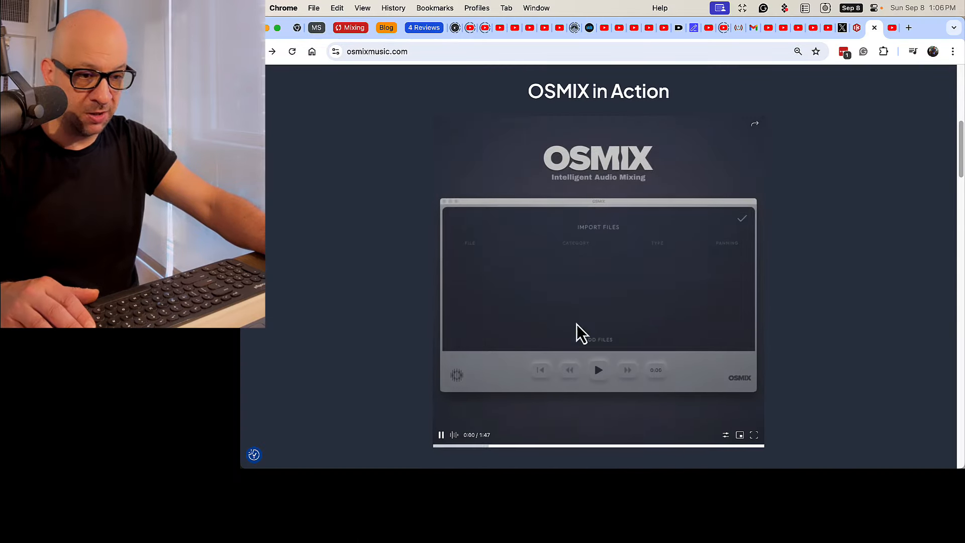
- Watch the demo import stems and tag the kick track as Drums/Kick, reaching the mixer
{"action": "left_click", "coordinate": [755, 435]}
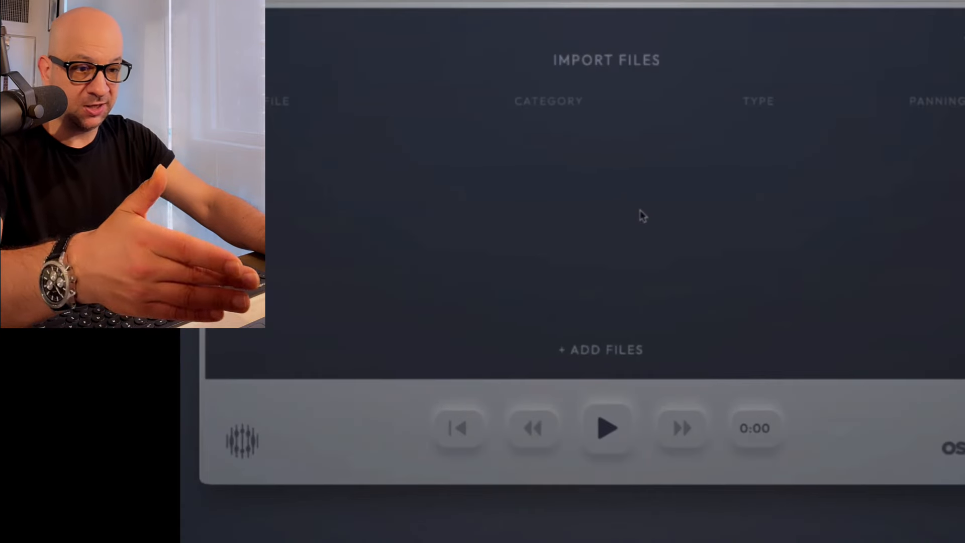
{"action": "mouse_move", "coordinate": [501, 277]}
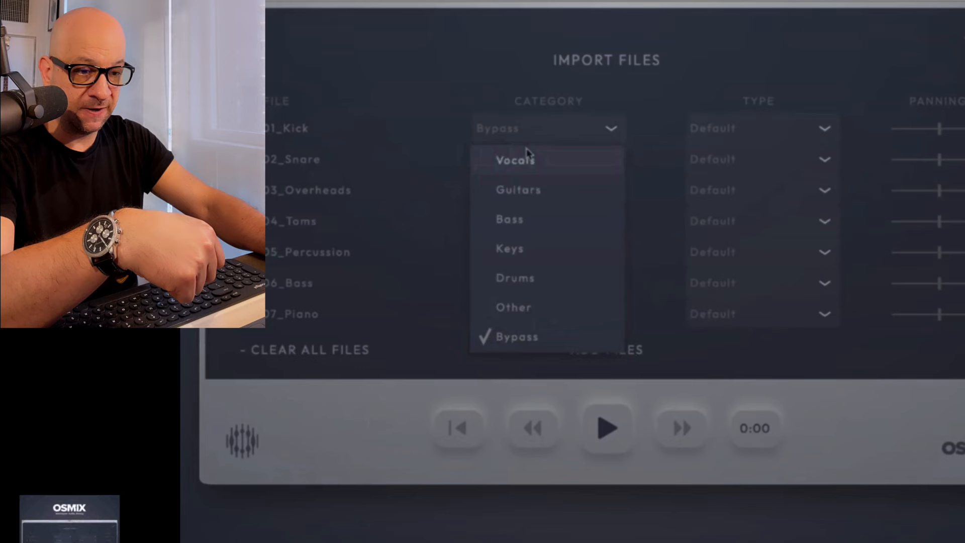
{"action": "mouse_move", "coordinate": [511, 248]}
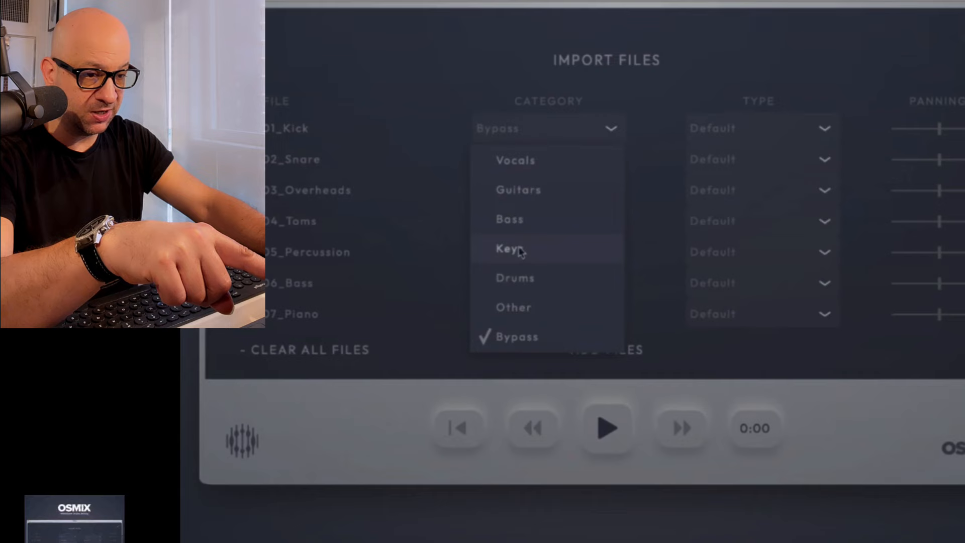
{"action": "left_click", "coordinate": [761, 128]}
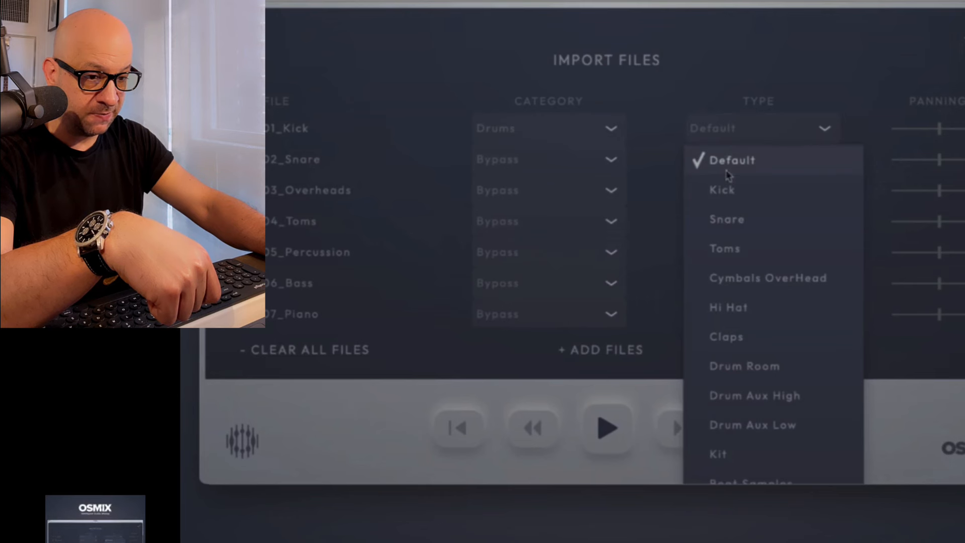
{"action": "left_click", "coordinate": [722, 190]}
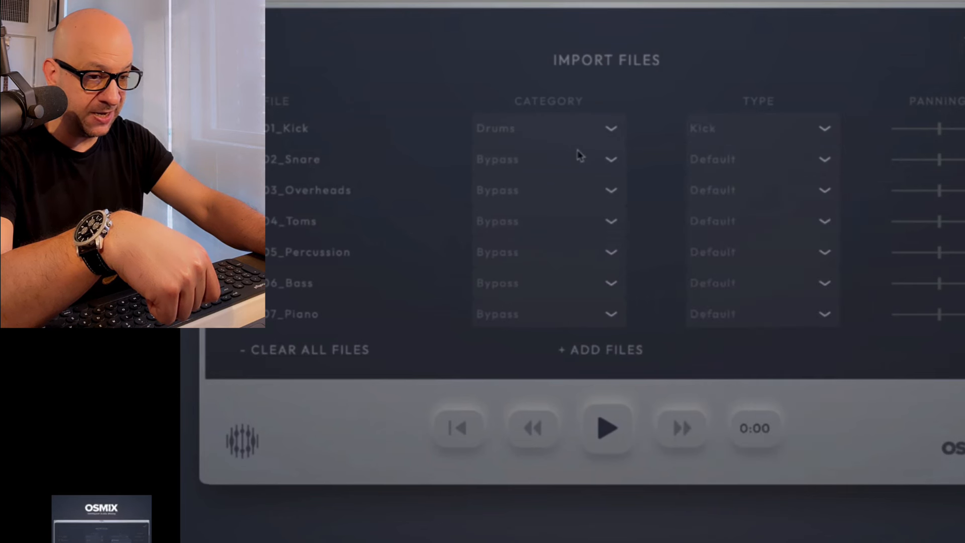
{"action": "left_click", "coordinate": [546, 221]}
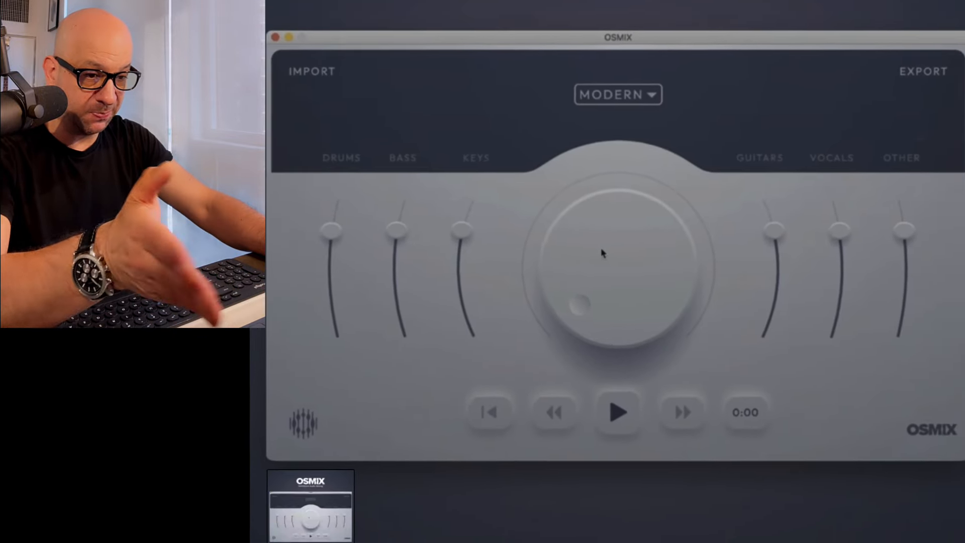
- Pause and resume the demo through the mixer view until the MODERN preset list opens
{"action": "left_click", "coordinate": [618, 412]}
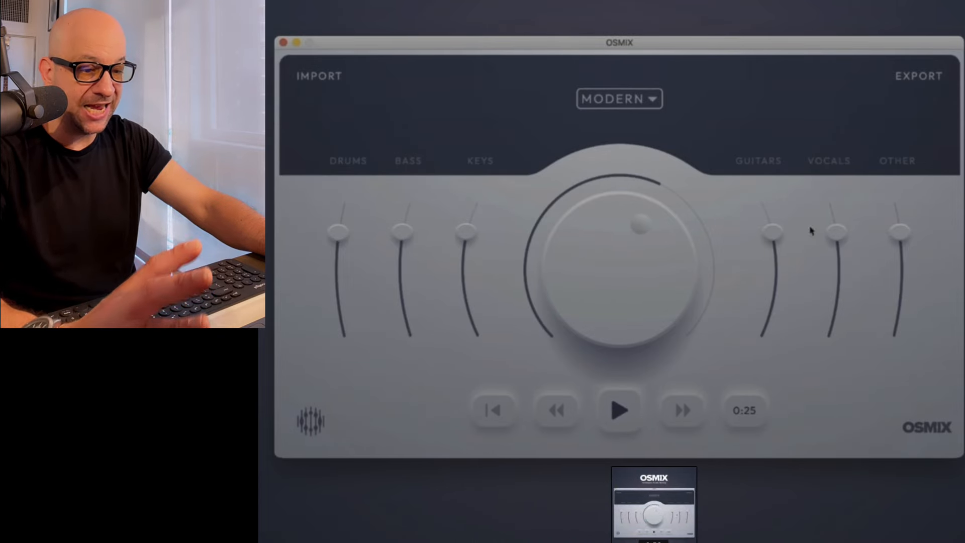
{"action": "left_click", "coordinate": [620, 410]}
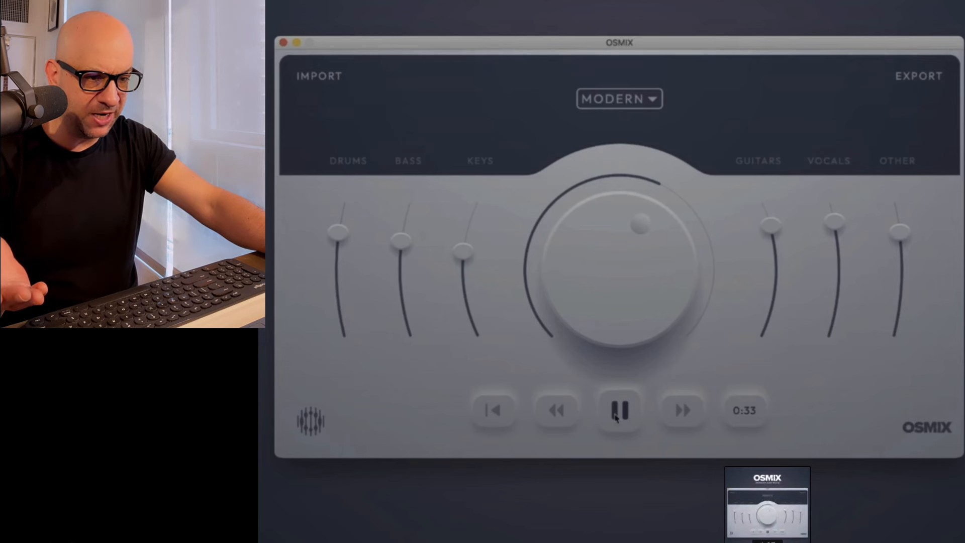
{"action": "left_click", "coordinate": [620, 411]}
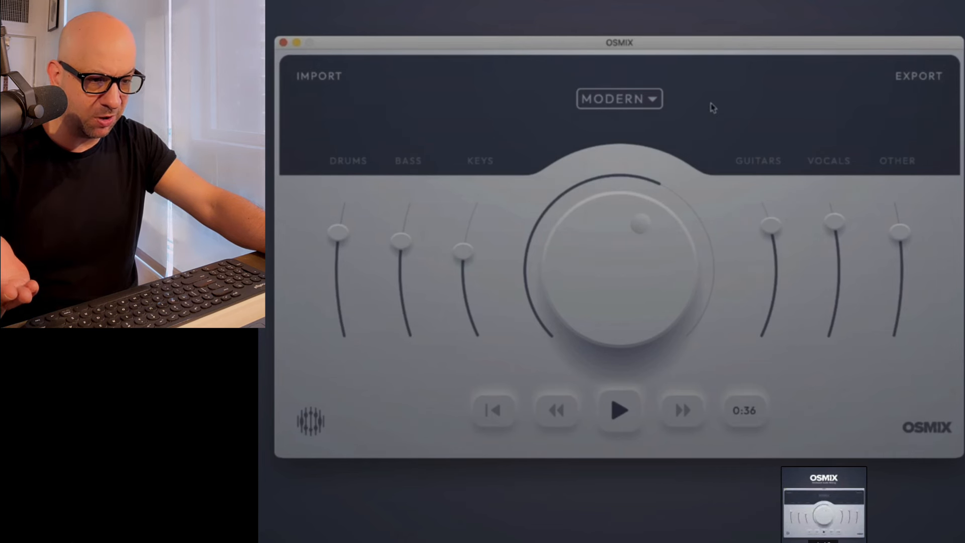
{"action": "left_click", "coordinate": [618, 99]}
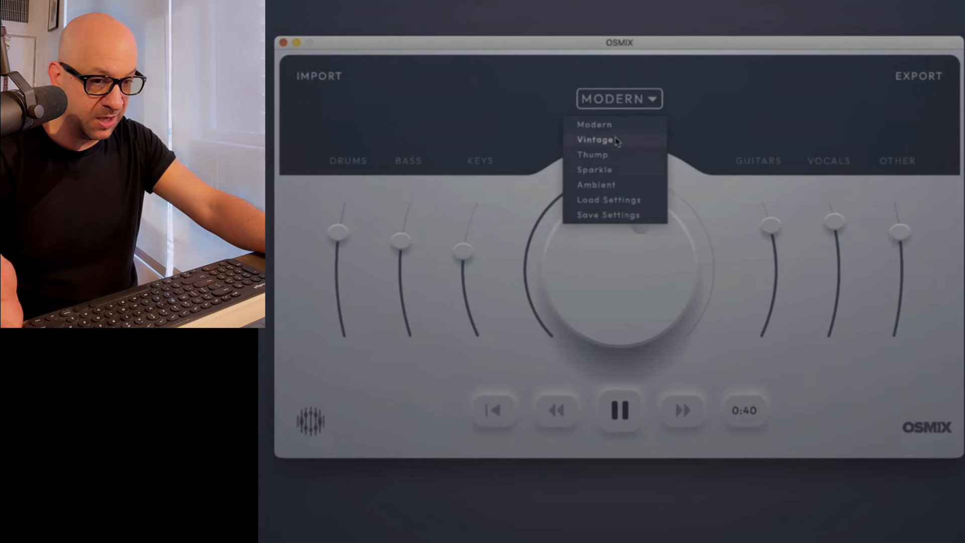
- Watch the Thump and Ambient presets, then go to the $29 Buy Now banner
{"action": "left_click", "coordinate": [592, 155]}
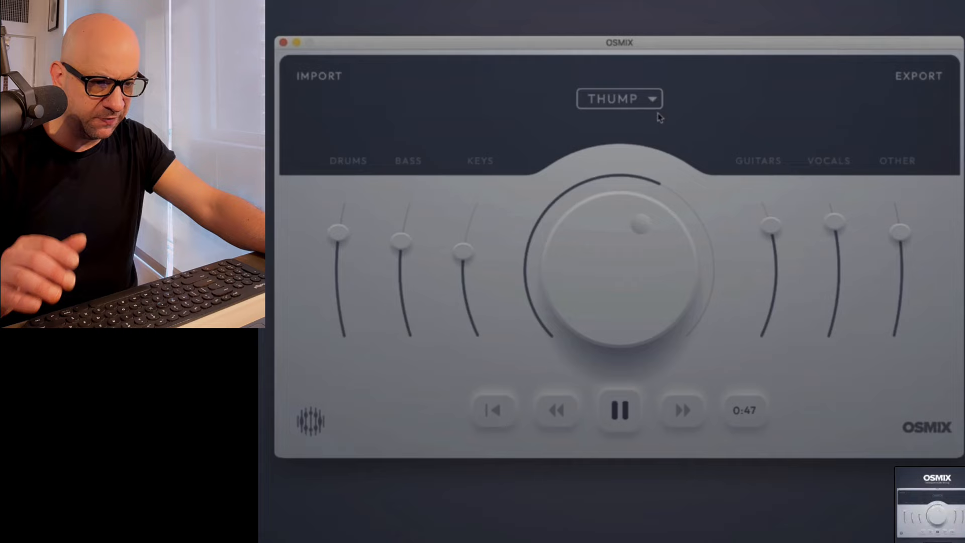
{"action": "left_click", "coordinate": [620, 98]}
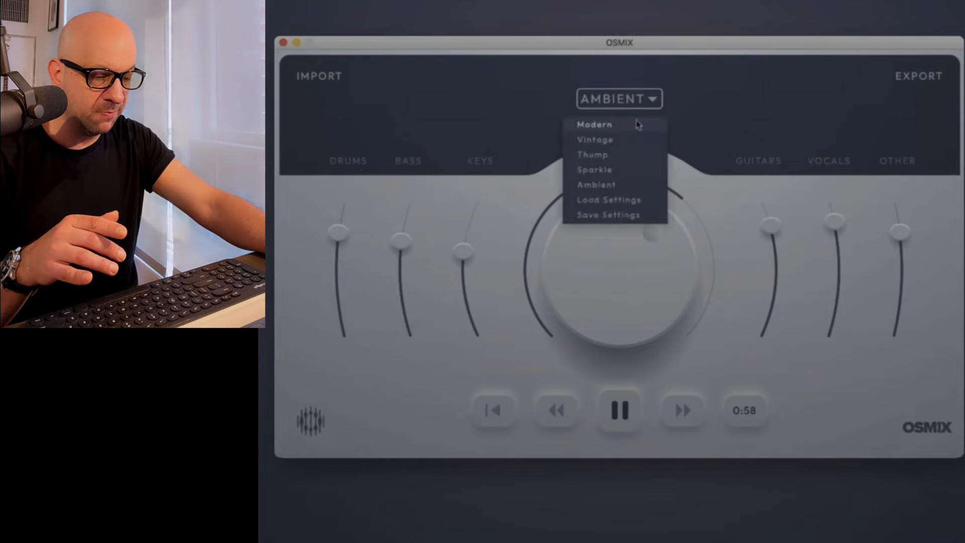
{"action": "left_click", "coordinate": [918, 76]}
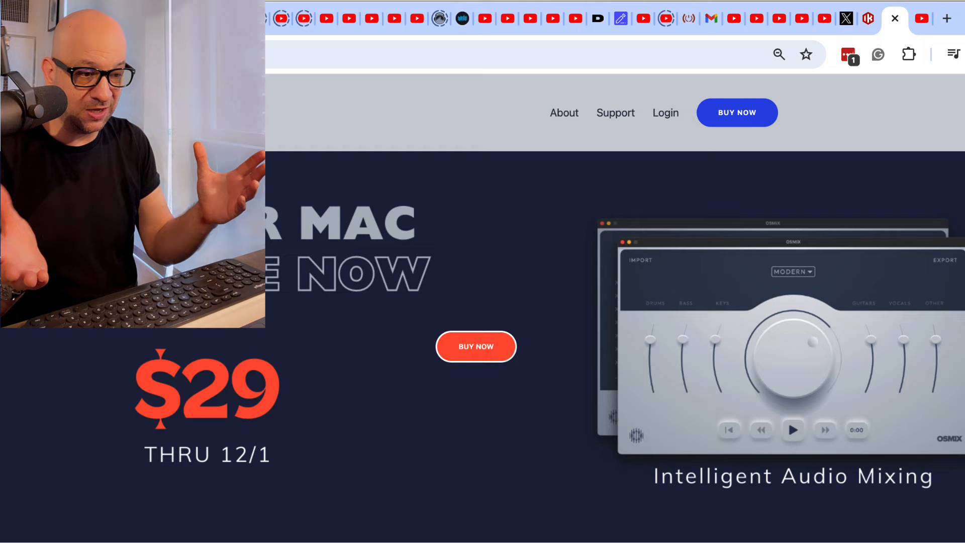
{"action": "mouse_move", "coordinate": [411, 469]}
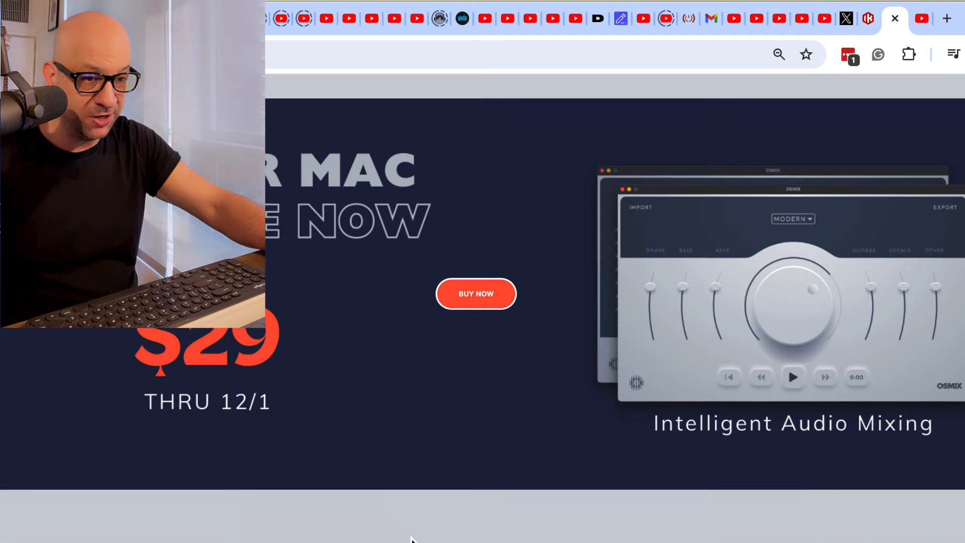
- Scroll past the Hear the Difference genre player down to About OSMIX
{"action": "scroll", "scroll_direction": "down", "scroll_amount": 3}
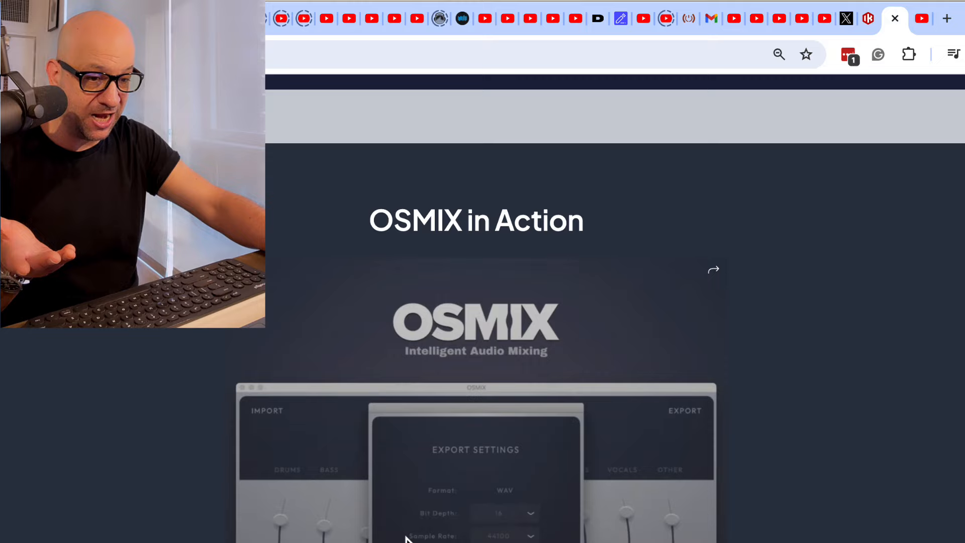
{"action": "scroll", "scroll_direction": "down", "scroll_amount": 3}
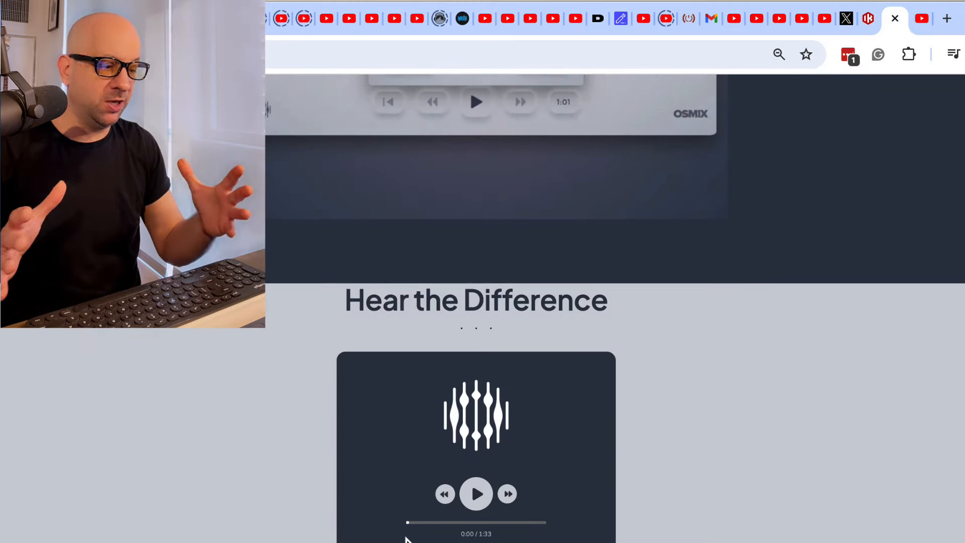
{"action": "scroll", "scroll_direction": "down", "scroll_amount": 3}
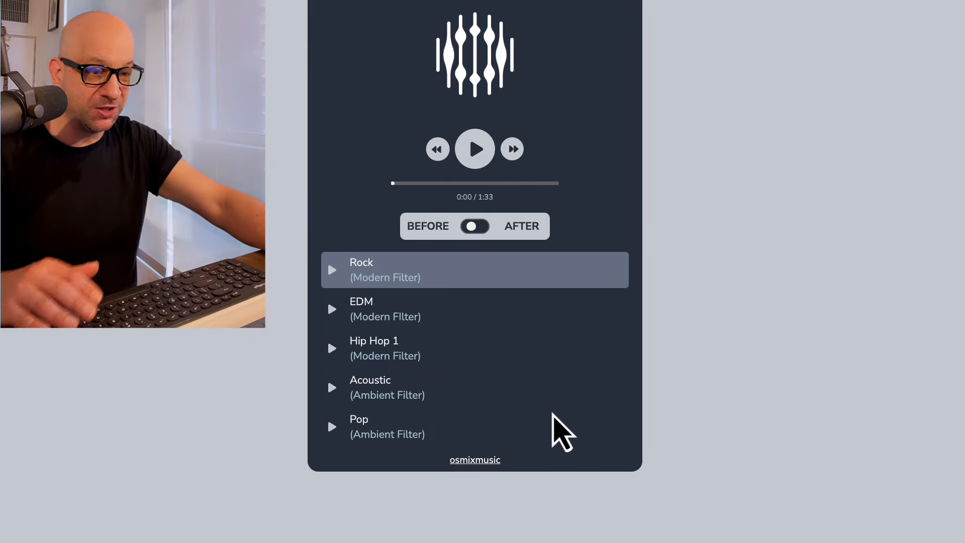
{"action": "scroll", "scroll_direction": "down", "scroll_amount": 3}
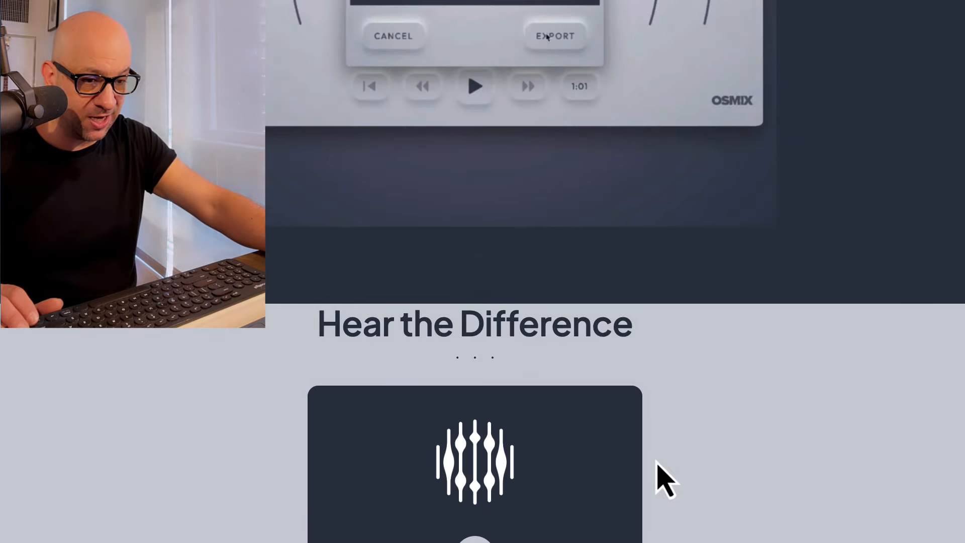
{"action": "scroll", "scroll_direction": "down", "scroll_amount": 3}
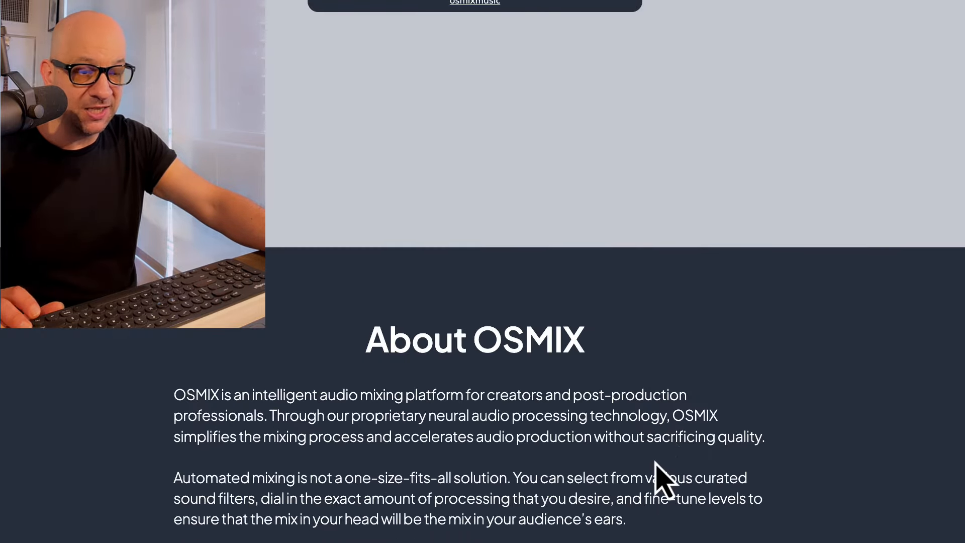
{"action": "scroll", "scroll_direction": "down", "scroll_amount": 3}
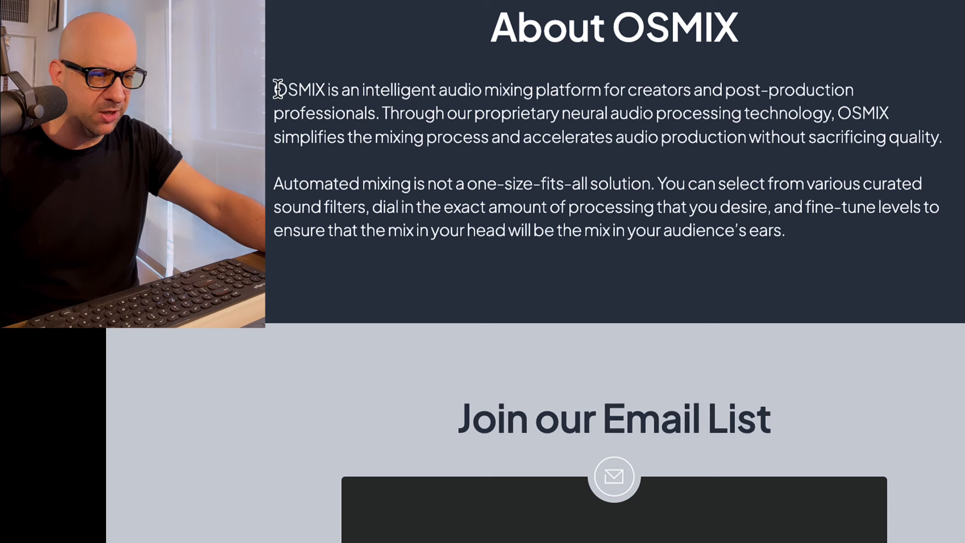
{"action": "mouse_move", "coordinate": [594, 117]}
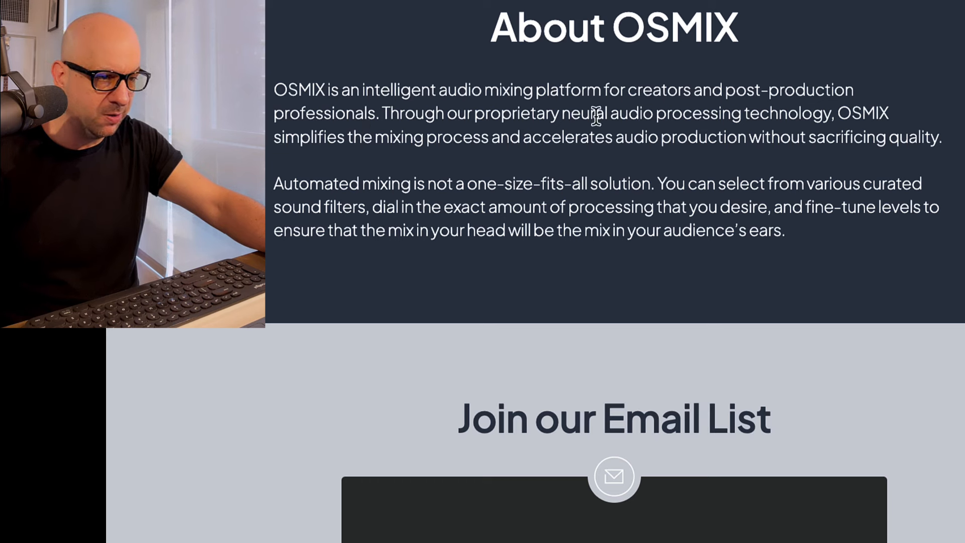
{"action": "mouse_move", "coordinate": [443, 129]}
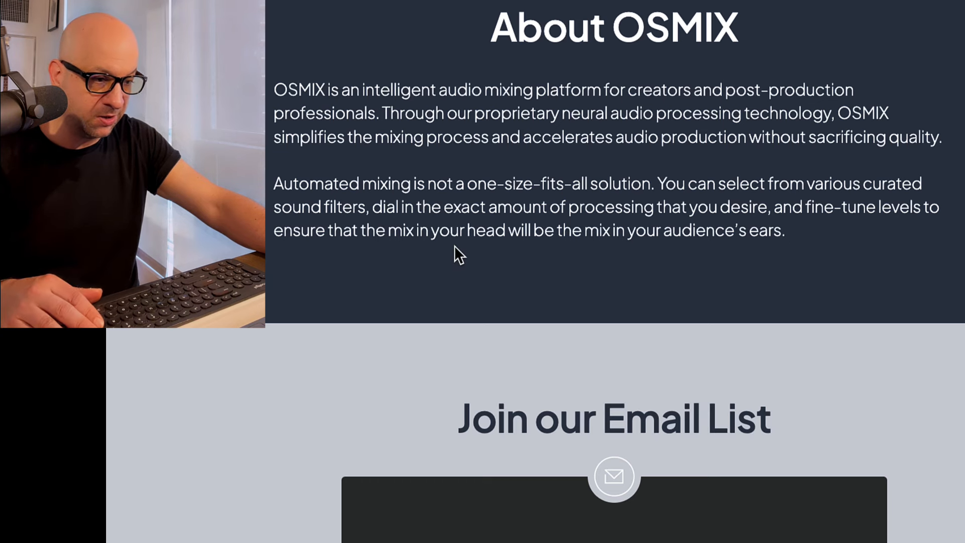
{"action": "mouse_move", "coordinate": [844, 331]}
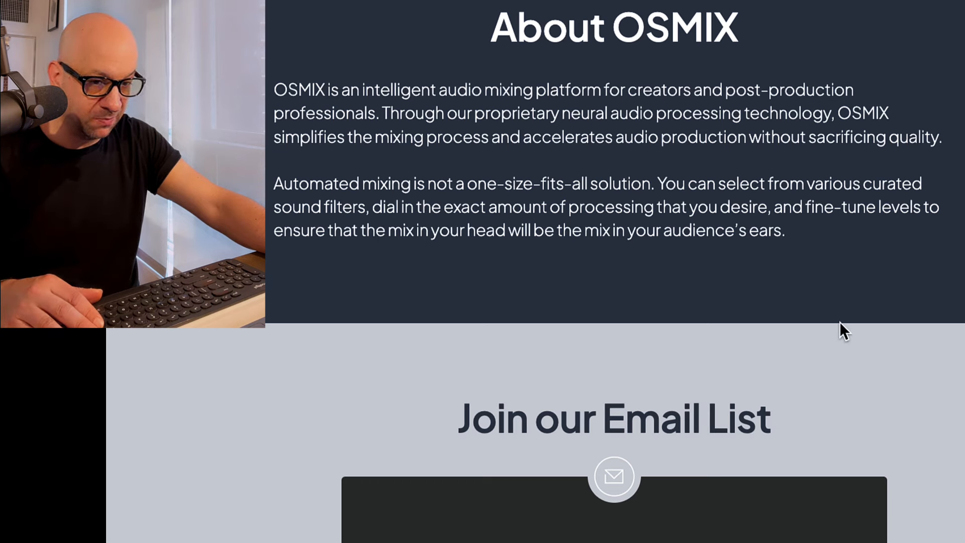
{"action": "scroll", "scroll_direction": "down", "scroll_amount": 3}
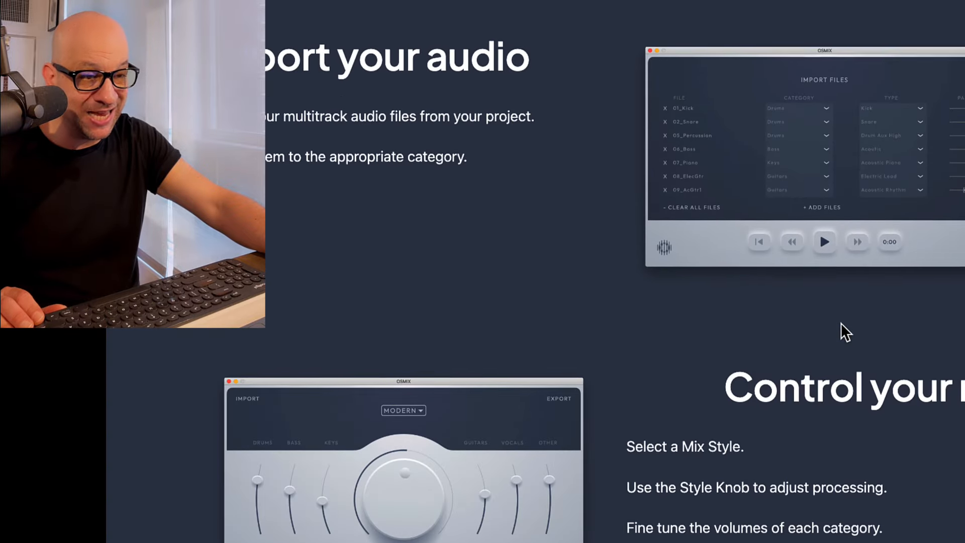
- Browse Import your audio, Control your mix, Get Started and the footer, then return to How Does it Work?
{"action": "scroll", "scroll_direction": "down", "scroll_amount": 3}
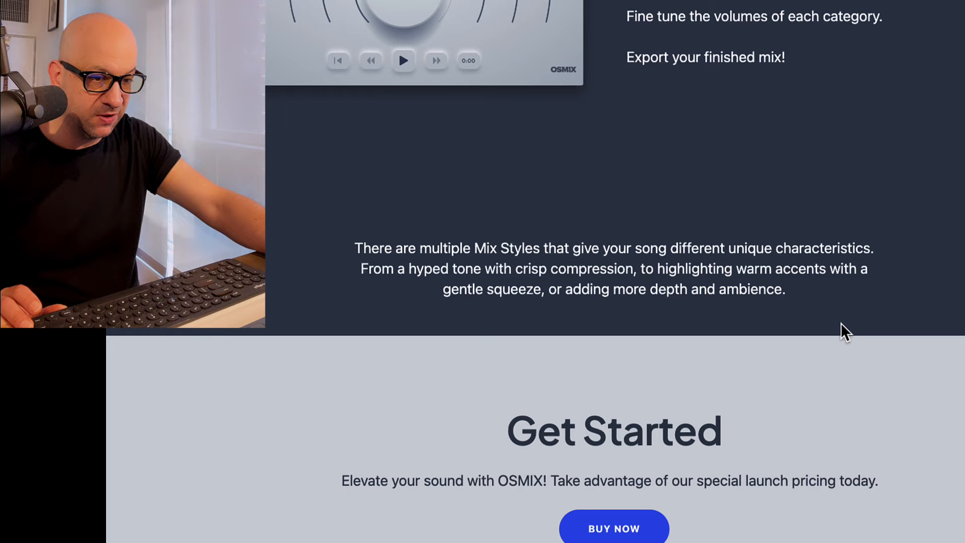
{"action": "scroll", "scroll_direction": "down", "scroll_amount": 3}
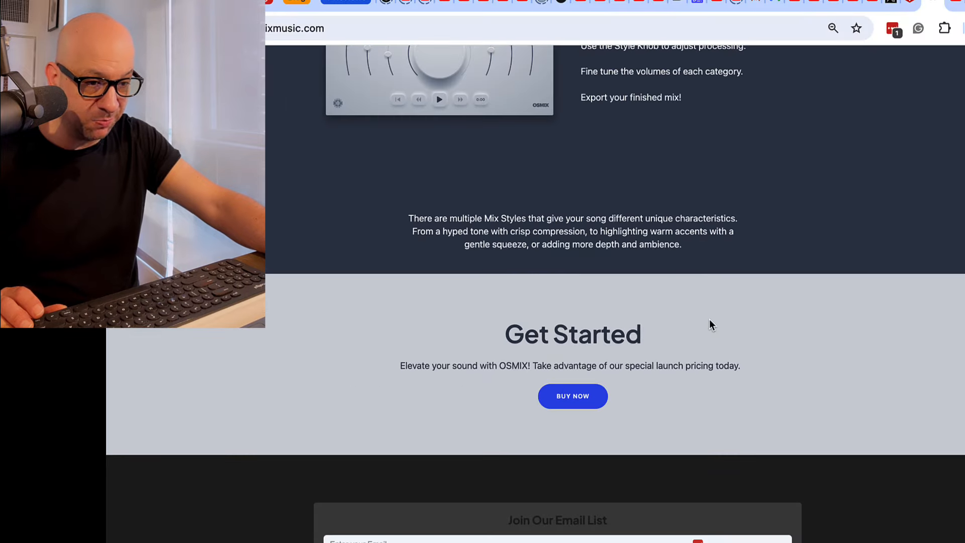
{"action": "scroll", "scroll_direction": "up", "scroll_amount": 3}
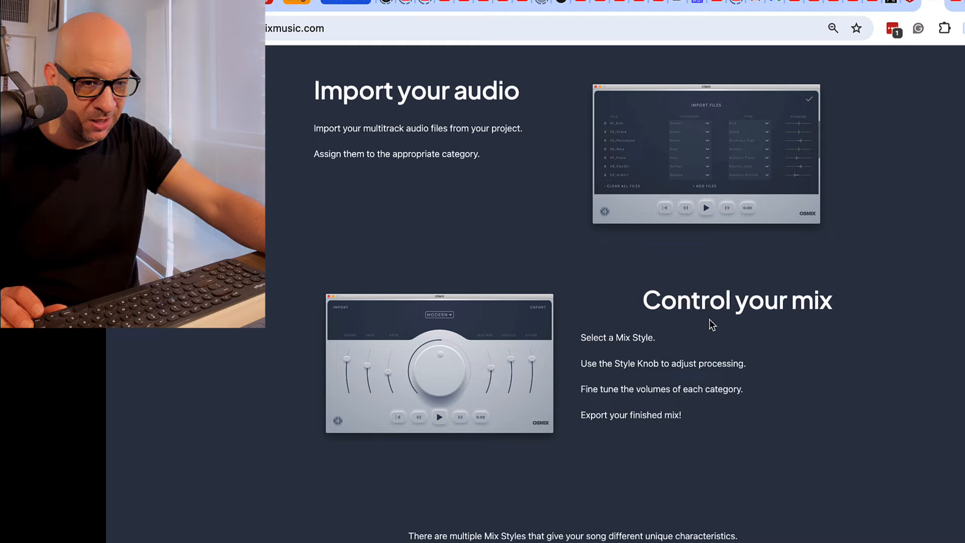
{"action": "scroll", "scroll_direction": "down", "scroll_amount": 3}
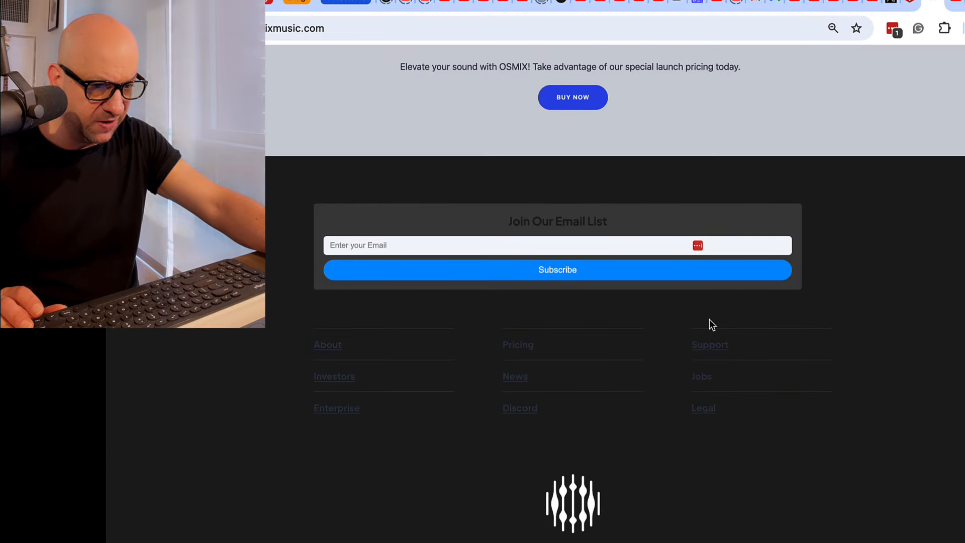
{"action": "scroll", "scroll_direction": "down", "scroll_amount": 3}
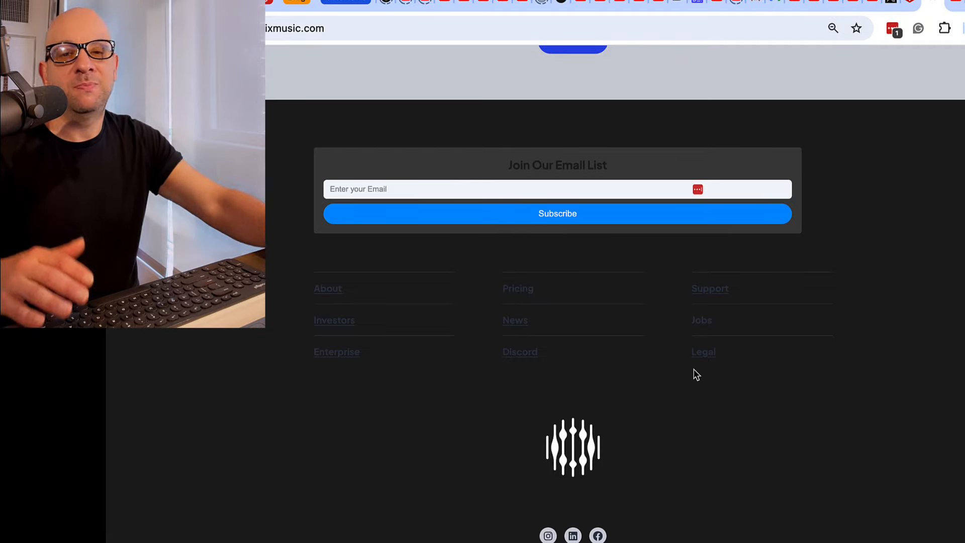
{"action": "scroll", "scroll_direction": "up", "scroll_amount": 3}
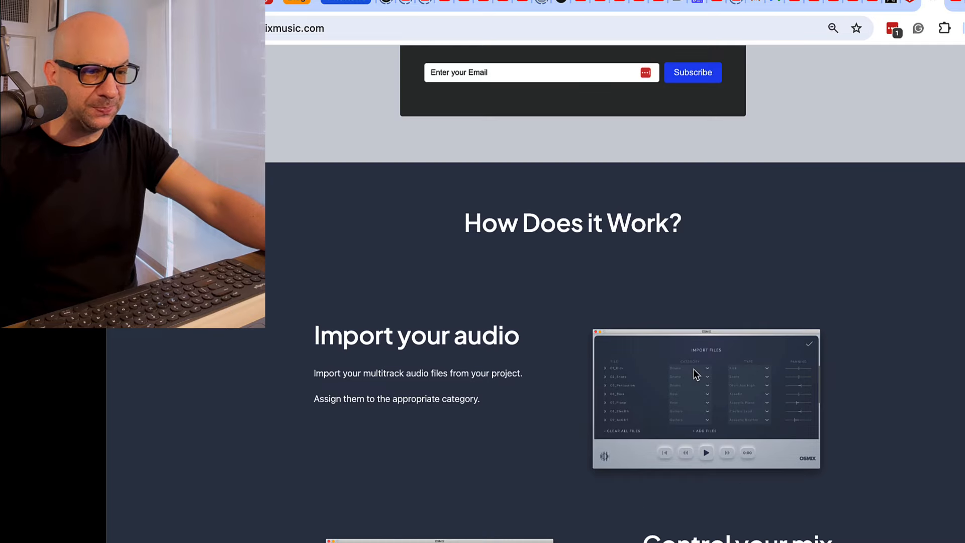
- Scroll back up to the Mac launch banner offering $29 thru 12/1
{"action": "scroll", "scroll_direction": "down", "scroll_amount": 3}
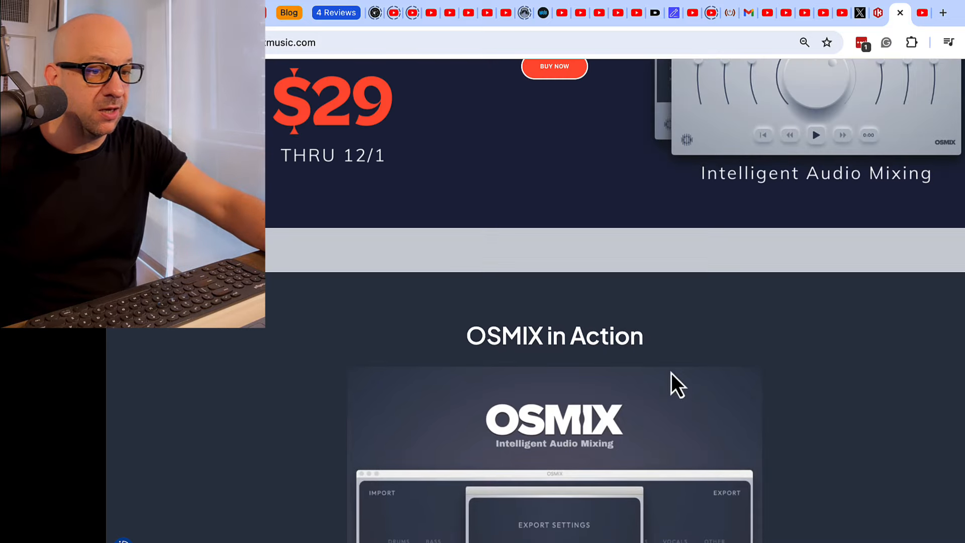
{"action": "mouse_move", "coordinate": [672, 380]}
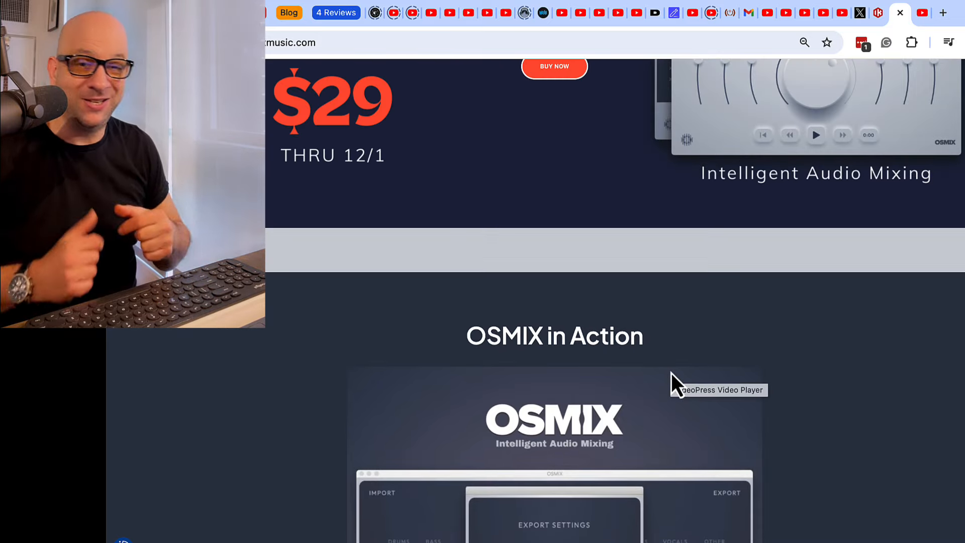
{"action": "scroll", "scroll_direction": "up", "scroll_amount": 3}
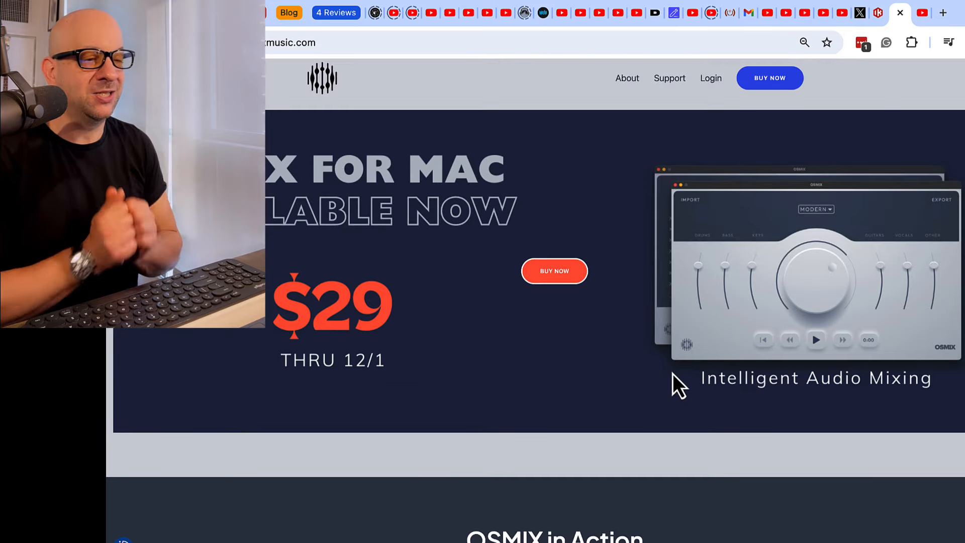